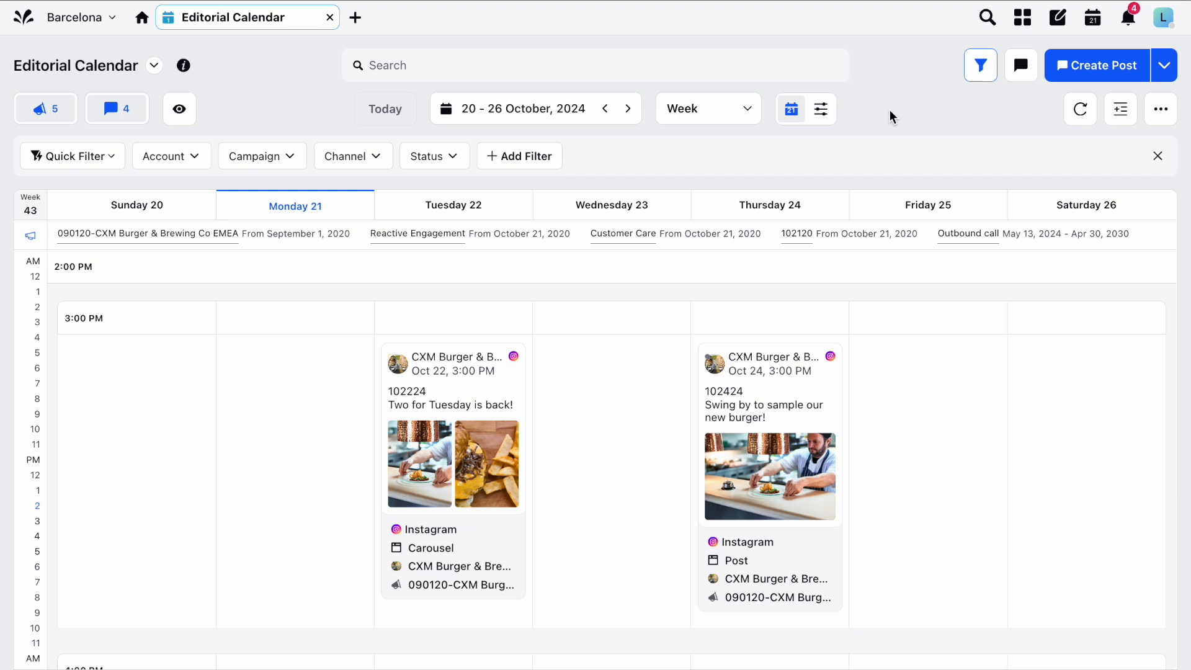
# - Browse the calendar forward two weeks and back, then return to the current week
pyautogui.click(632, 109)
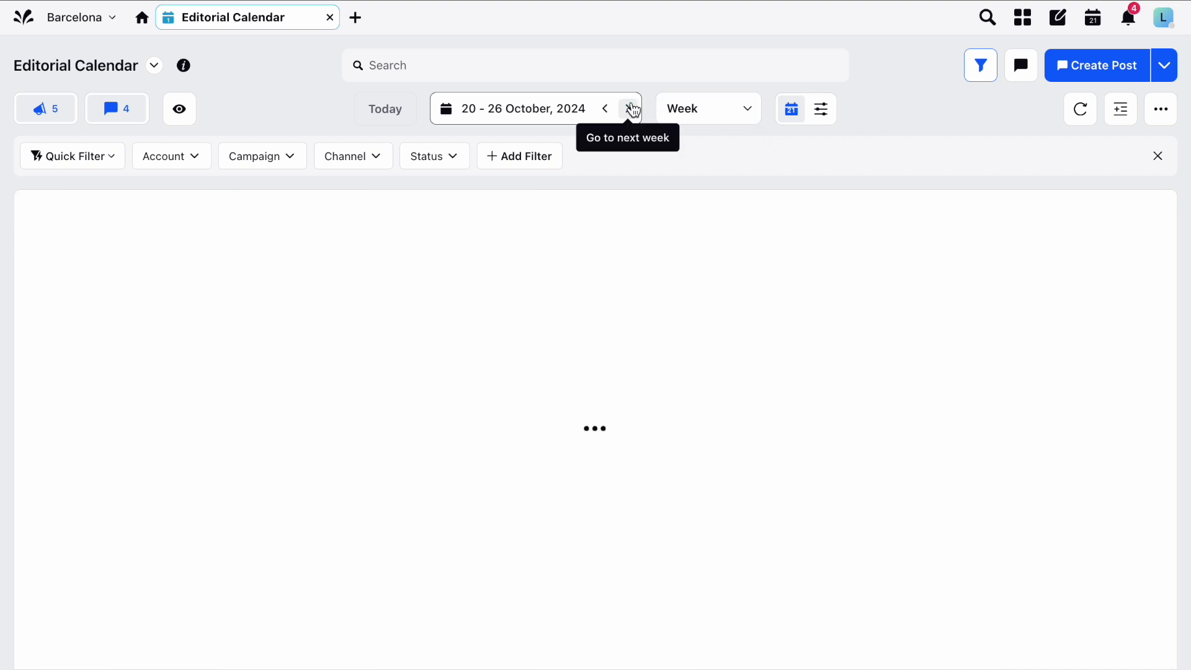
pyautogui.click(633, 108)
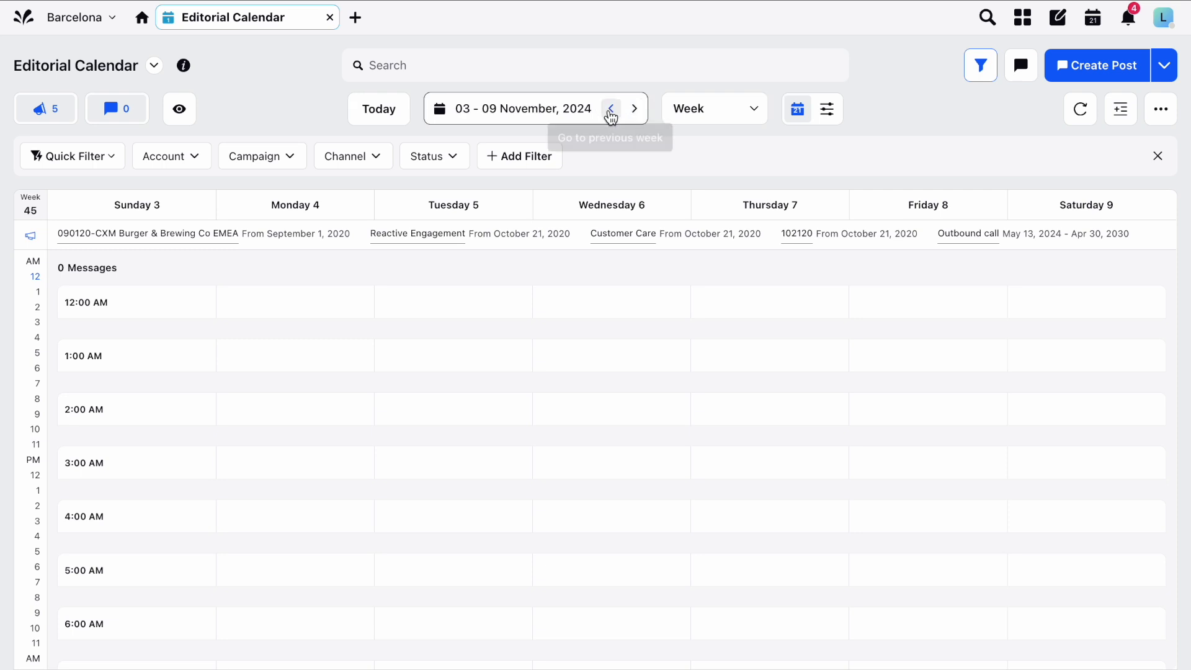
pyautogui.click(610, 108)
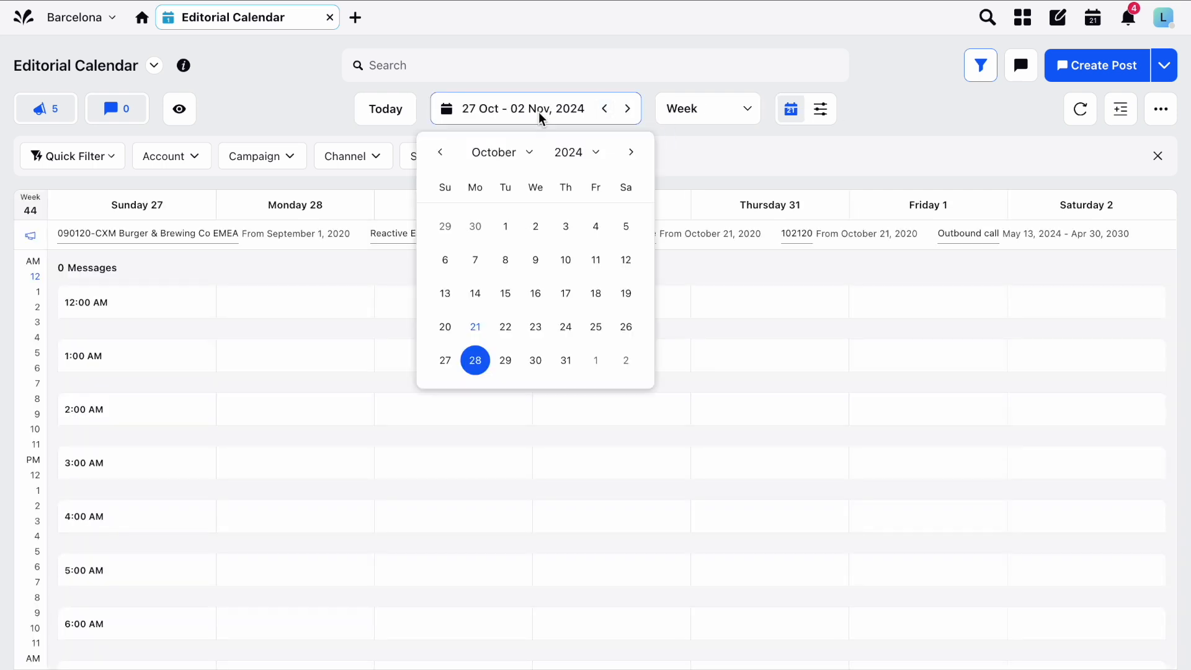
pyautogui.moveTo(403, 142)
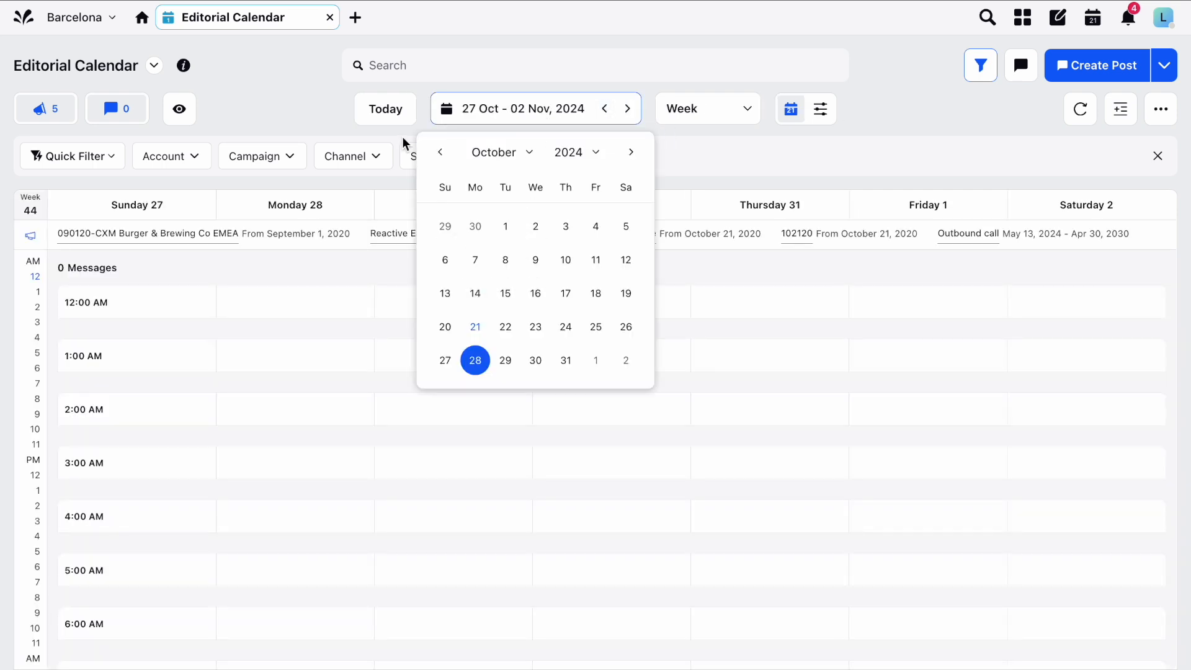
pyautogui.click(386, 108)
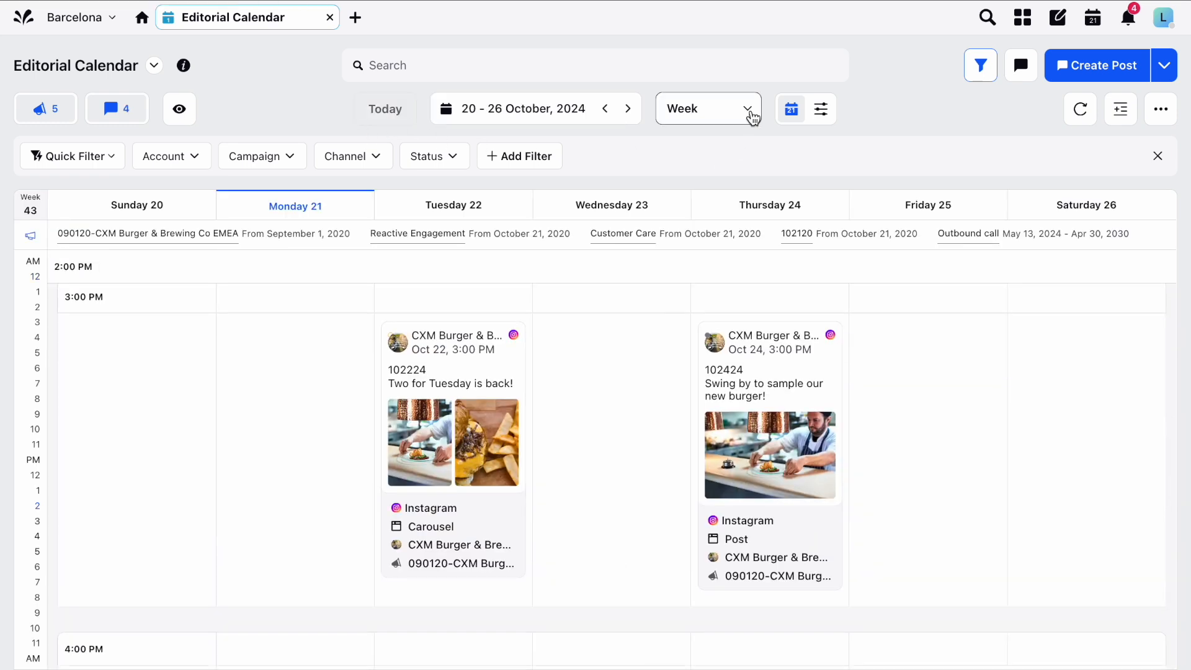
pyautogui.click(705, 108)
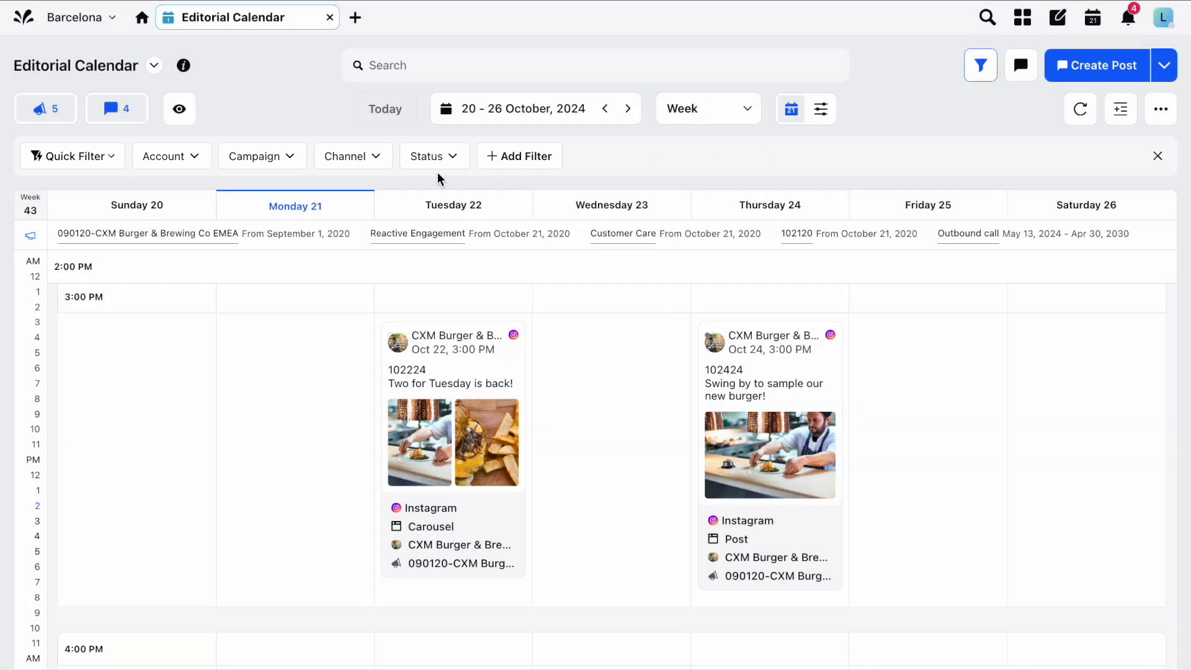
# - Add an Account Types filter from the message-level fields beside the Channel filter
pyautogui.click(346, 156)
pyautogui.write('ins')
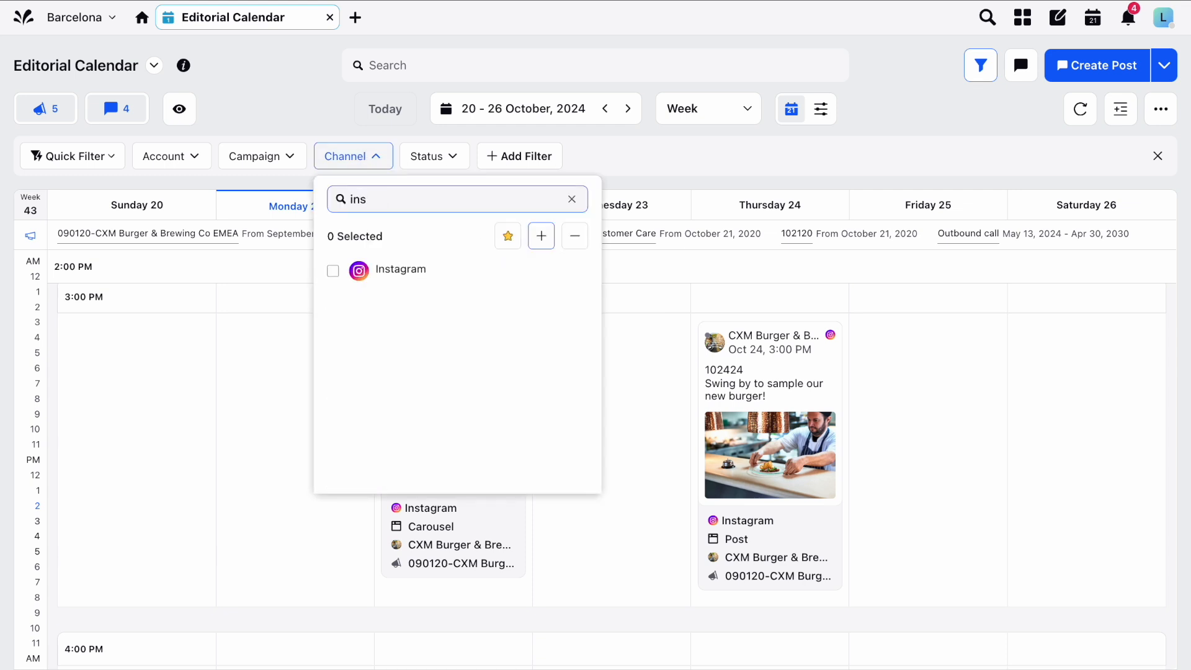
pyautogui.click(520, 156)
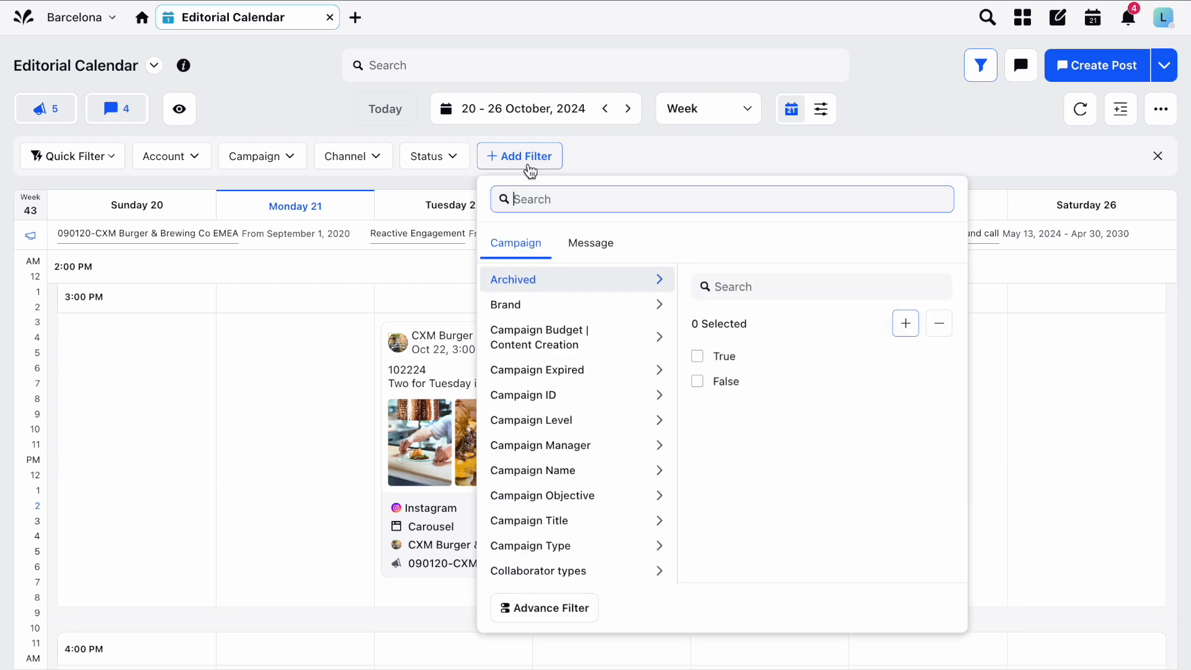
pyautogui.click(590, 244)
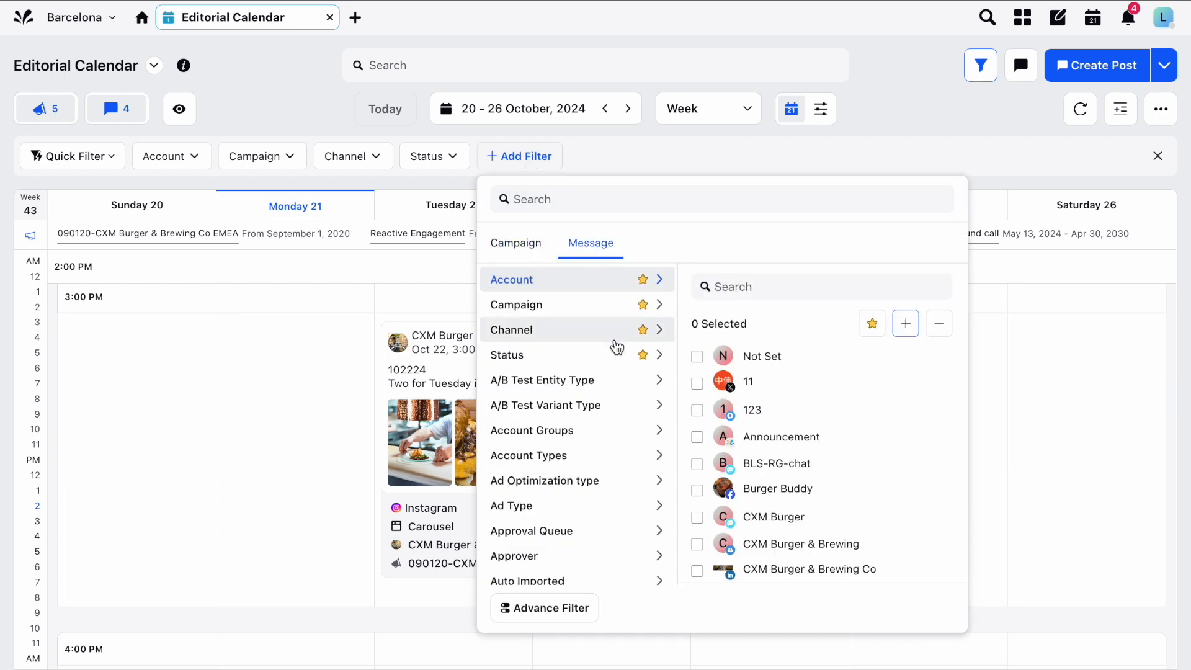
pyautogui.click(528, 455)
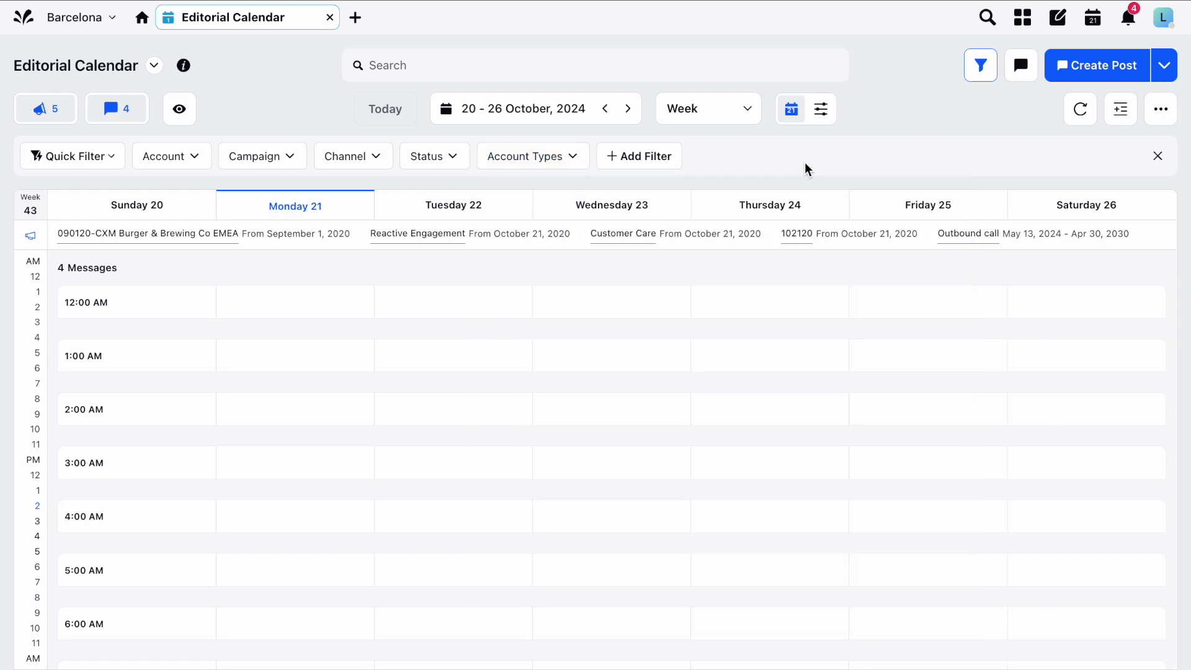
pyautogui.scroll(-3)
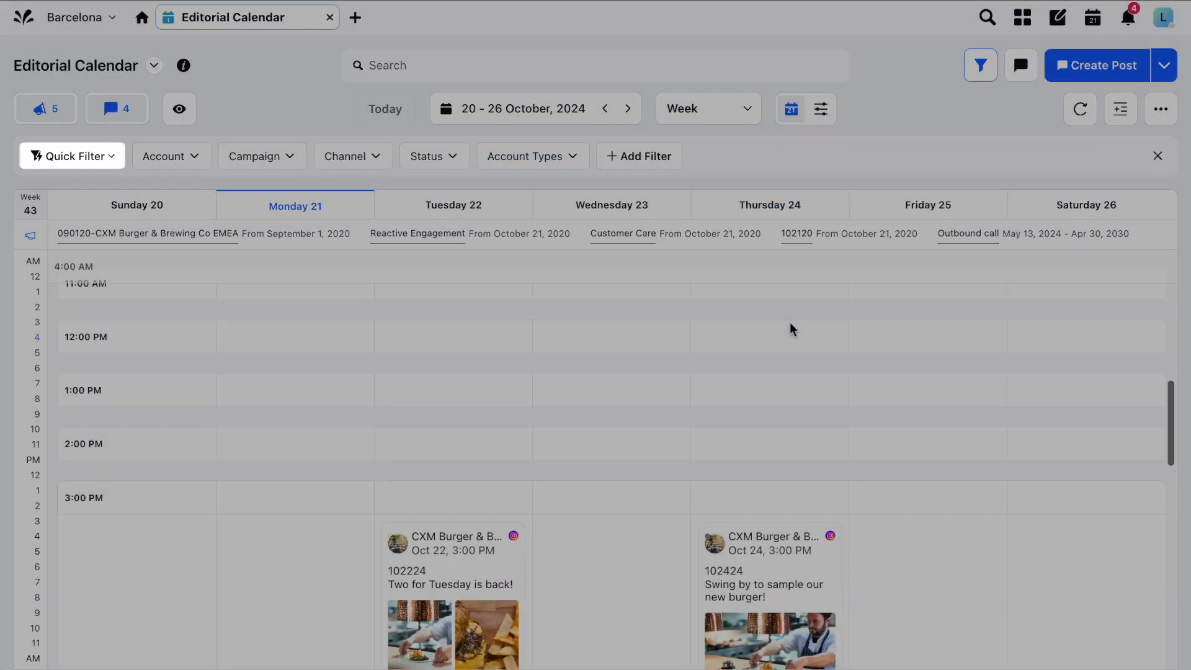
pyautogui.scroll(-3)
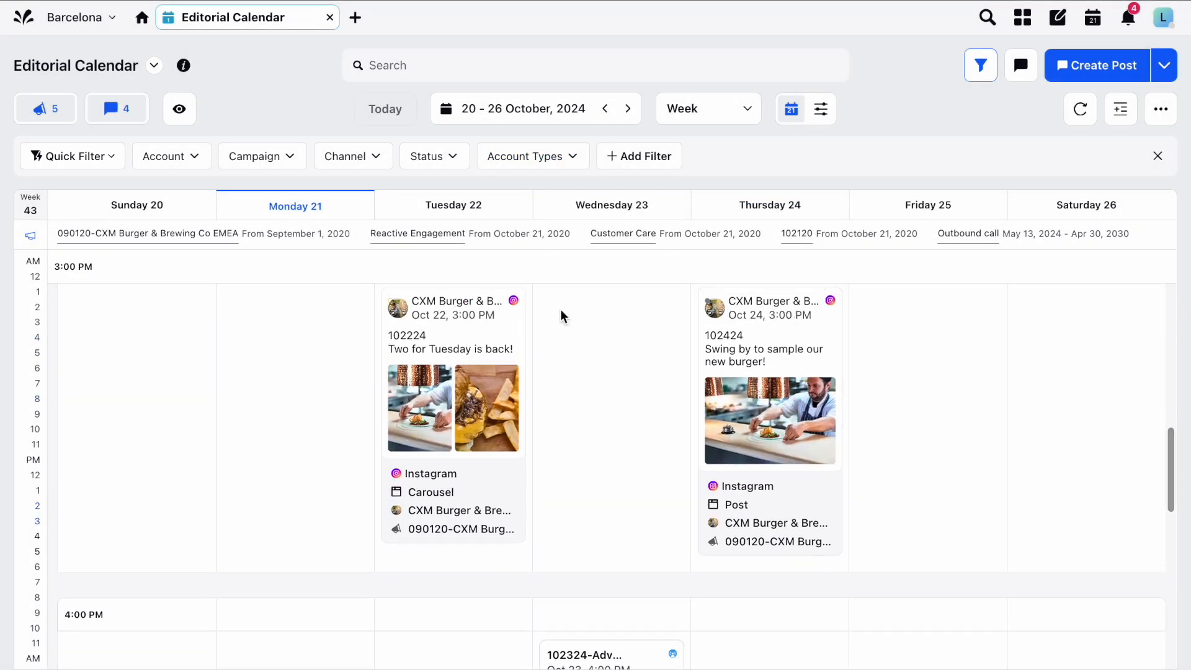
pyautogui.moveTo(179, 108)
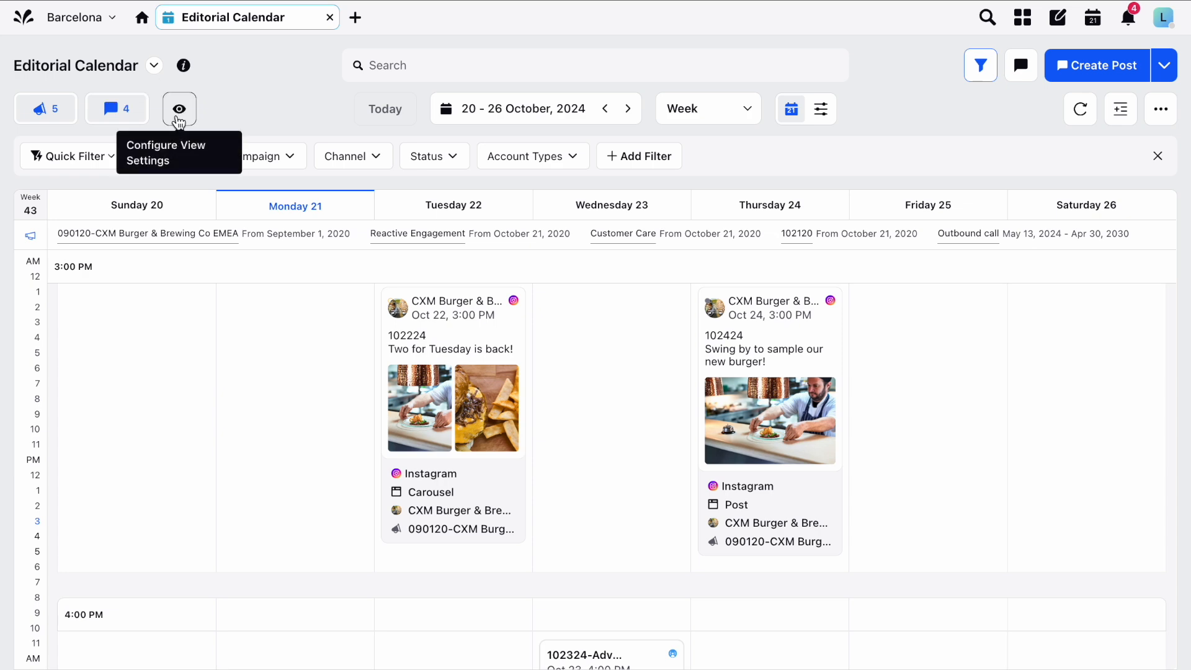
pyautogui.click(179, 109)
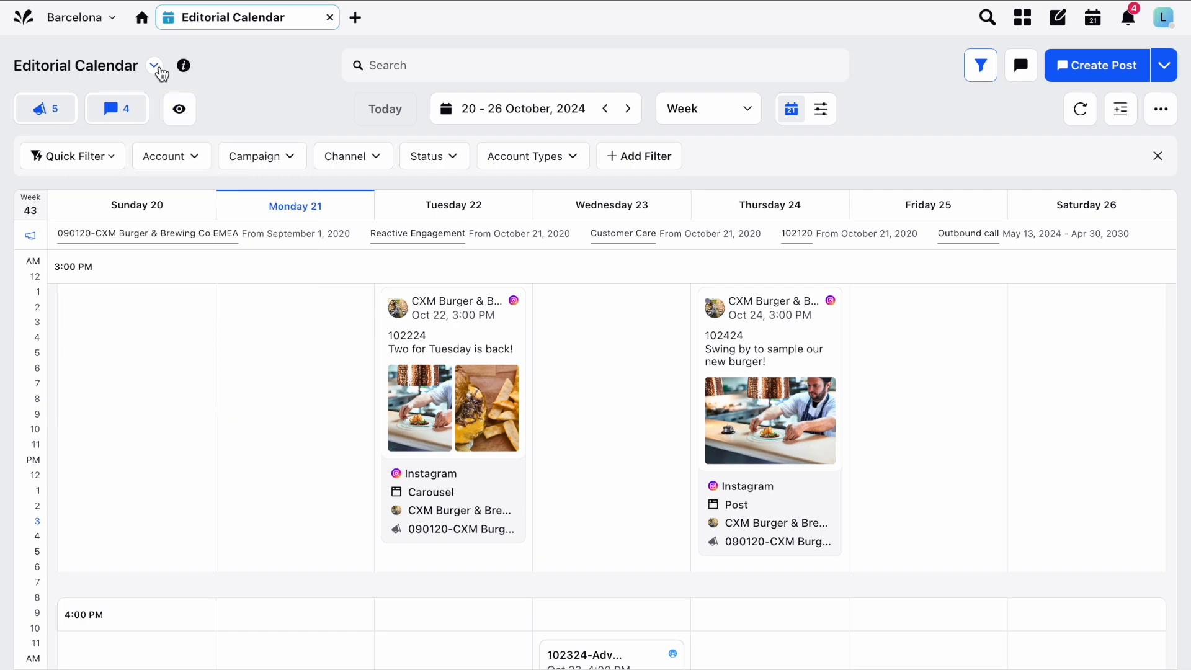
# - Choose FB & Insta Board from the personal group in the saved boards list
pyautogui.click(155, 65)
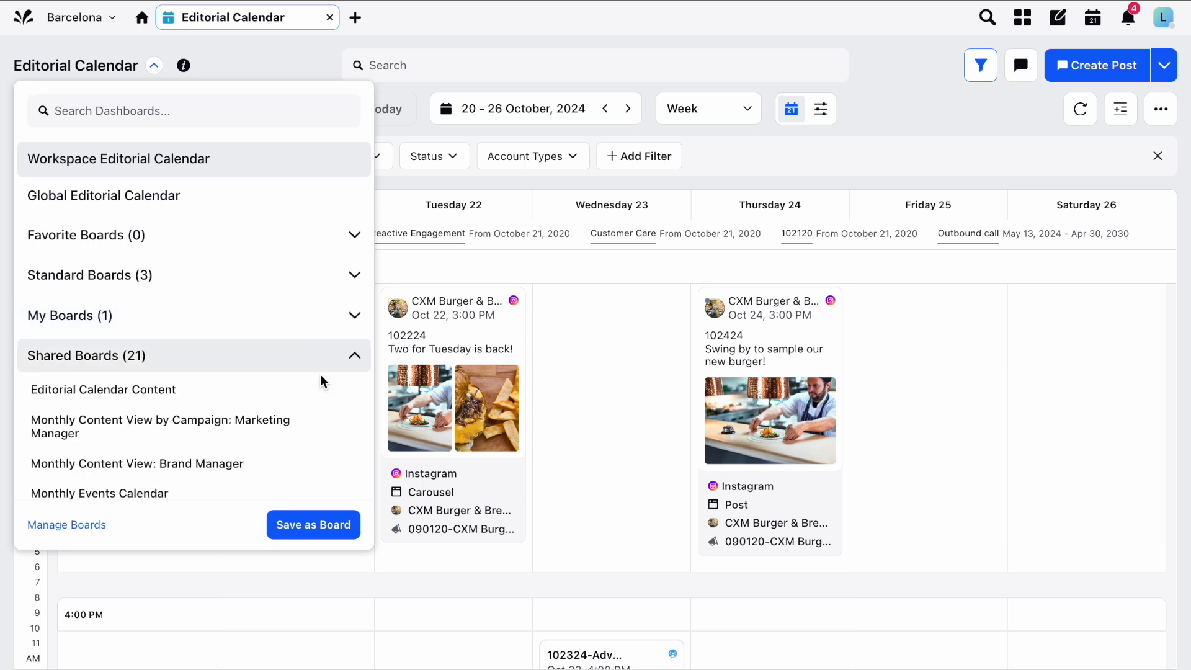
pyautogui.click(68, 315)
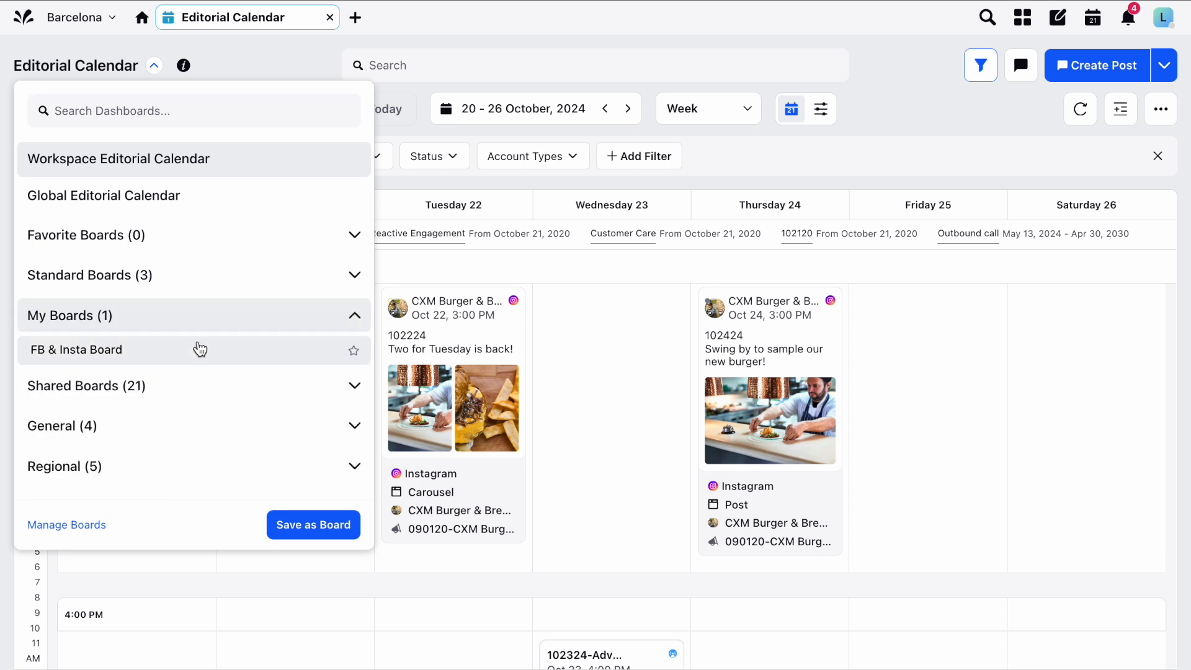
pyautogui.click(76, 349)
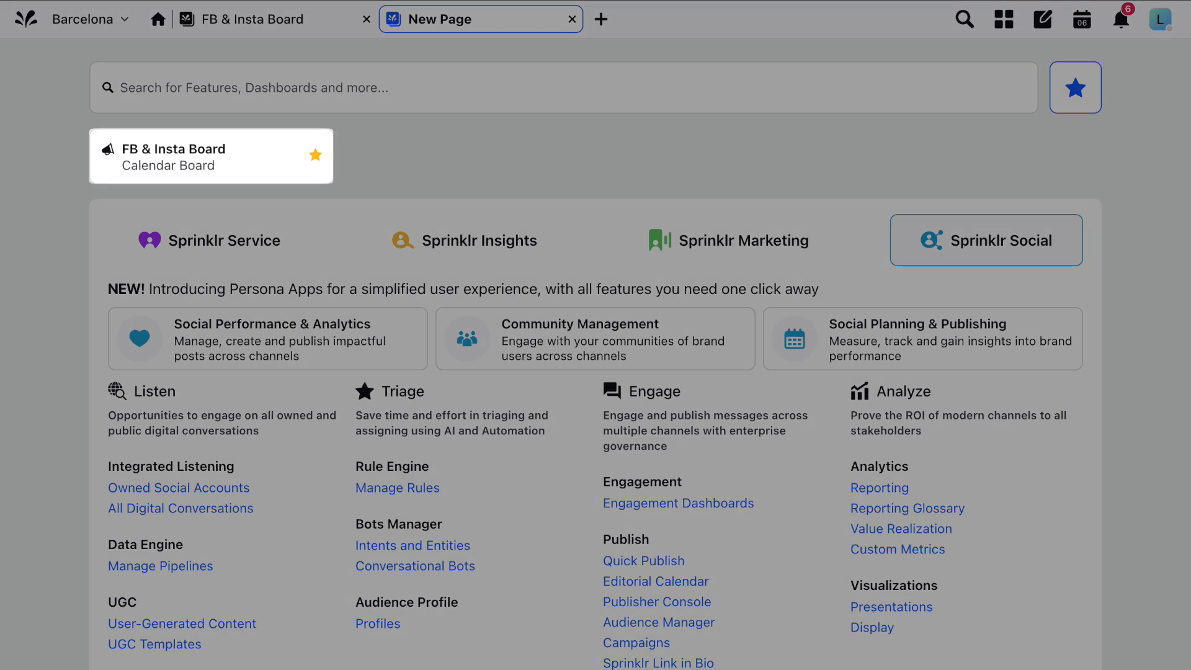
# - Load the FB & Insta Board showing Facebook and Instagram posts for 20–26 October 2024
pyautogui.click(211, 155)
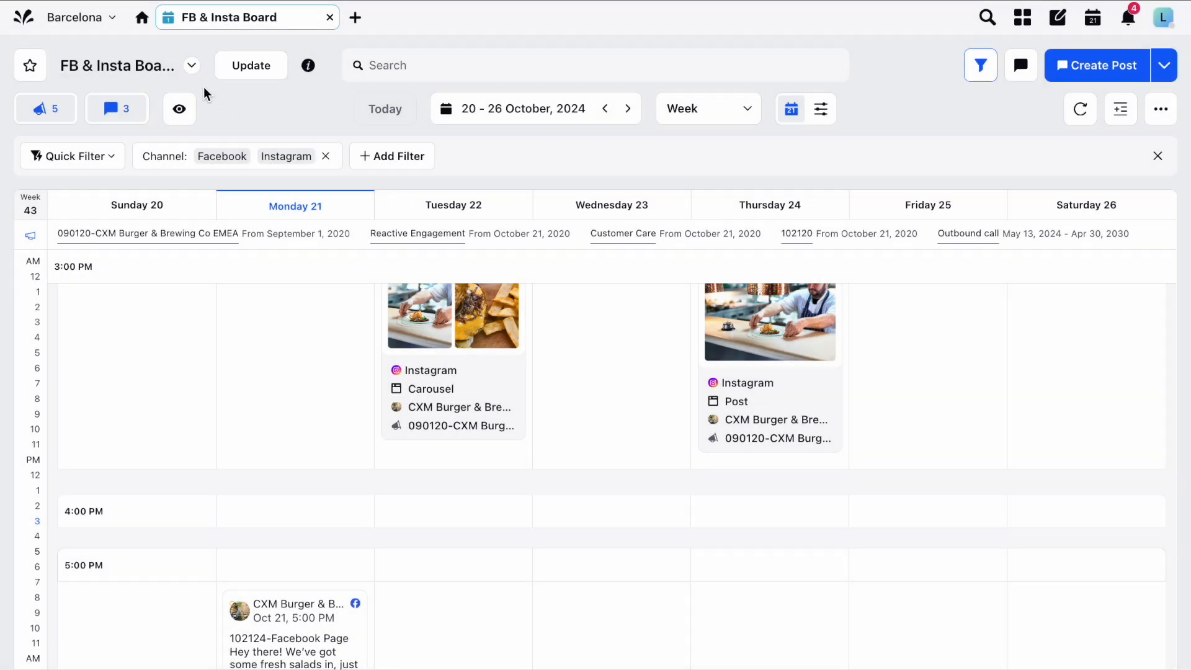
pyautogui.click(190, 65)
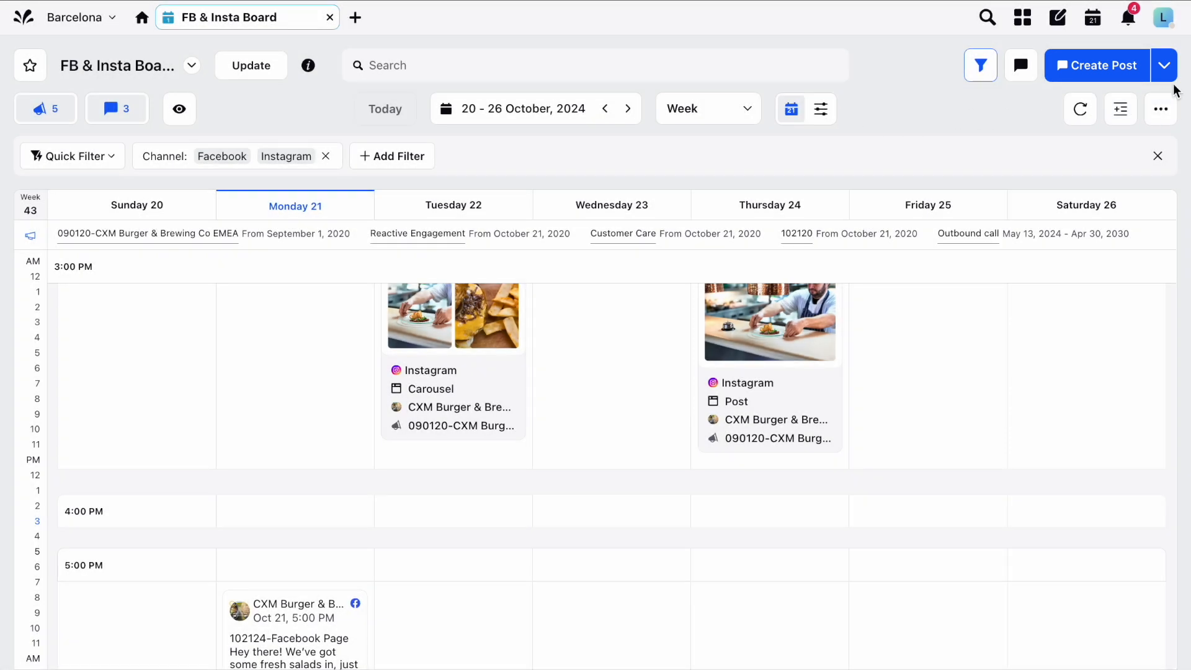
# - Review the Create Post options, then move Thursday 24's Instagram post to Friday 25
pyautogui.click(1165, 65)
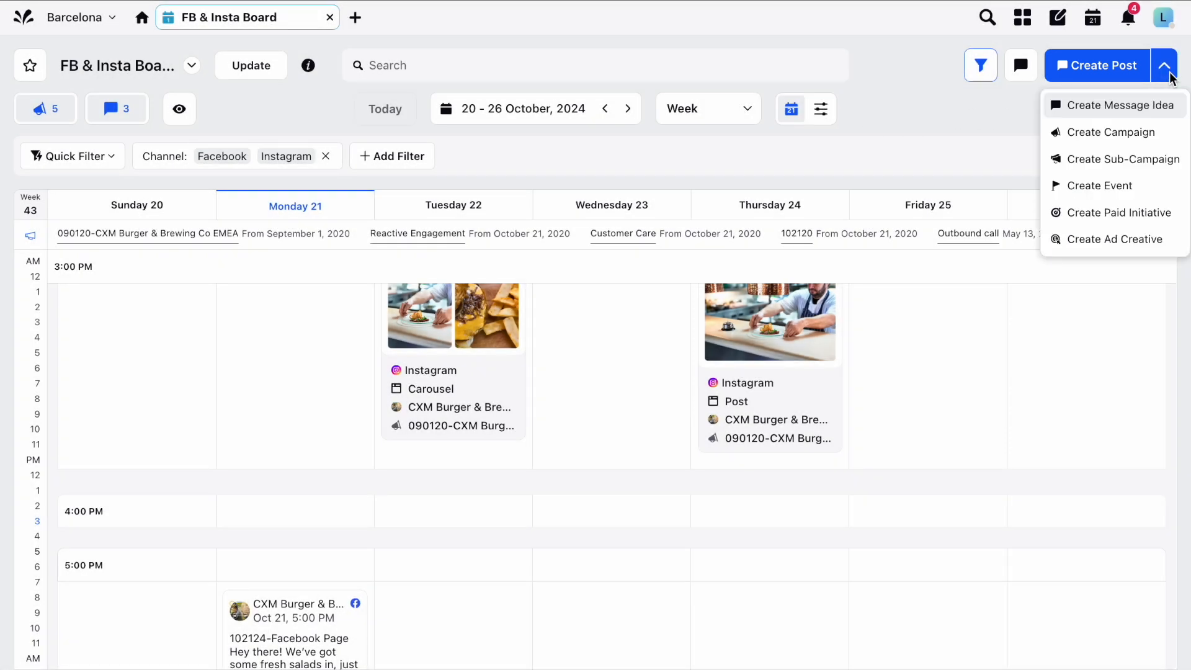
pyautogui.click(1164, 66)
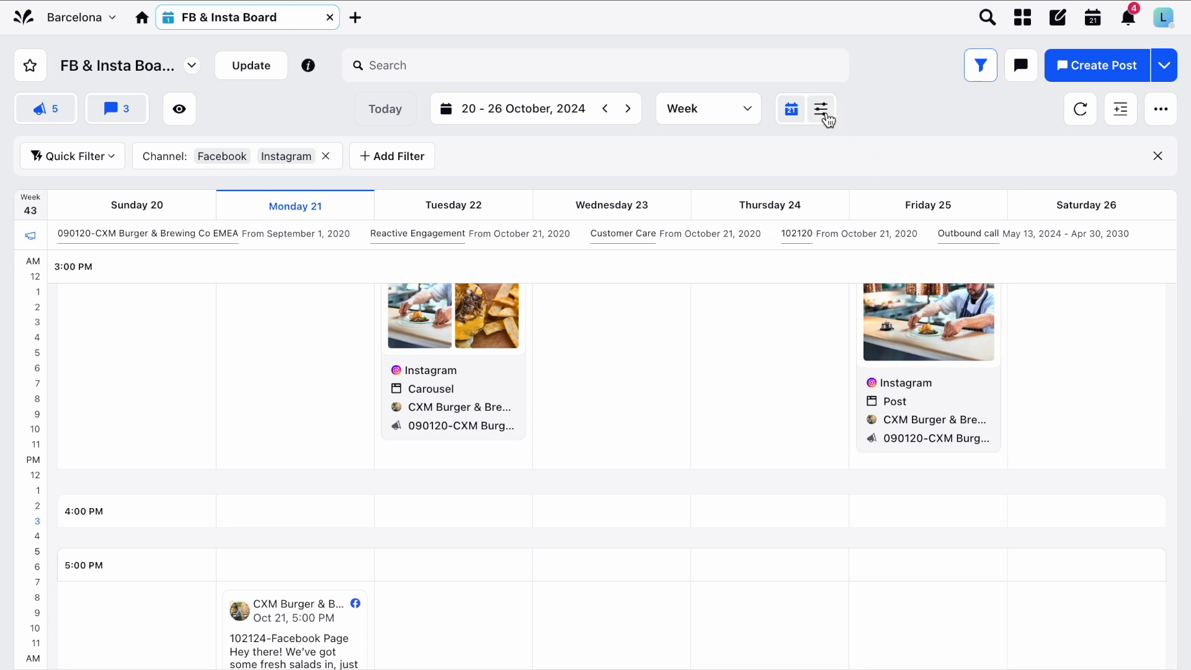
pyautogui.click(596, 64)
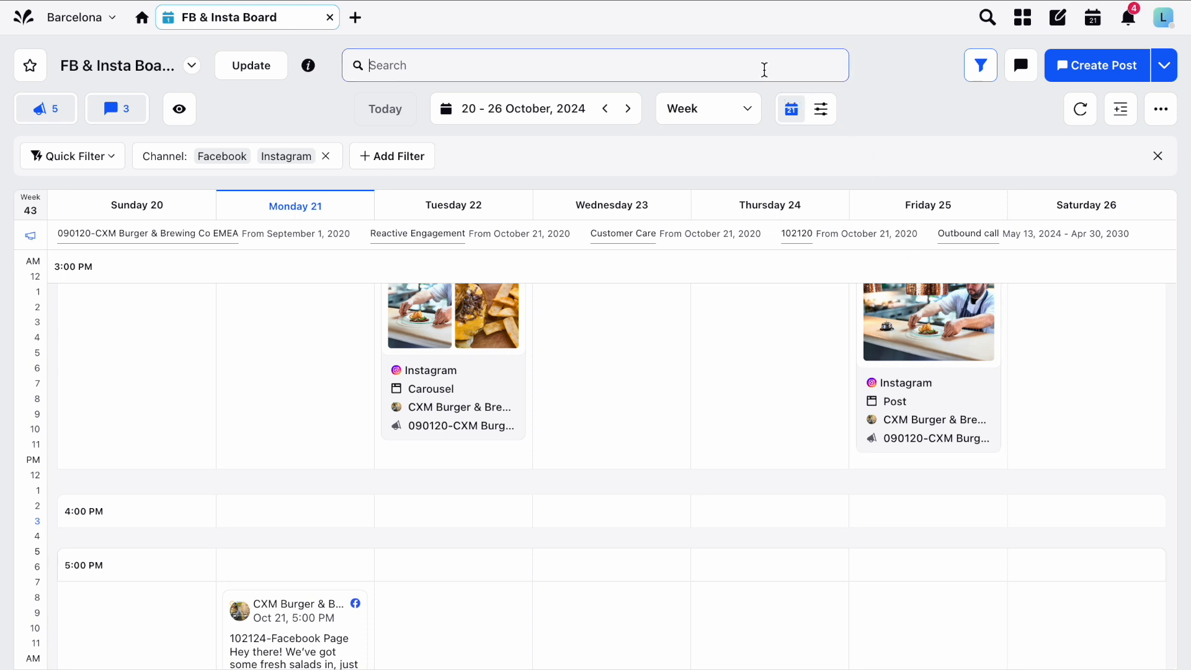
pyautogui.moveTo(1022, 65)
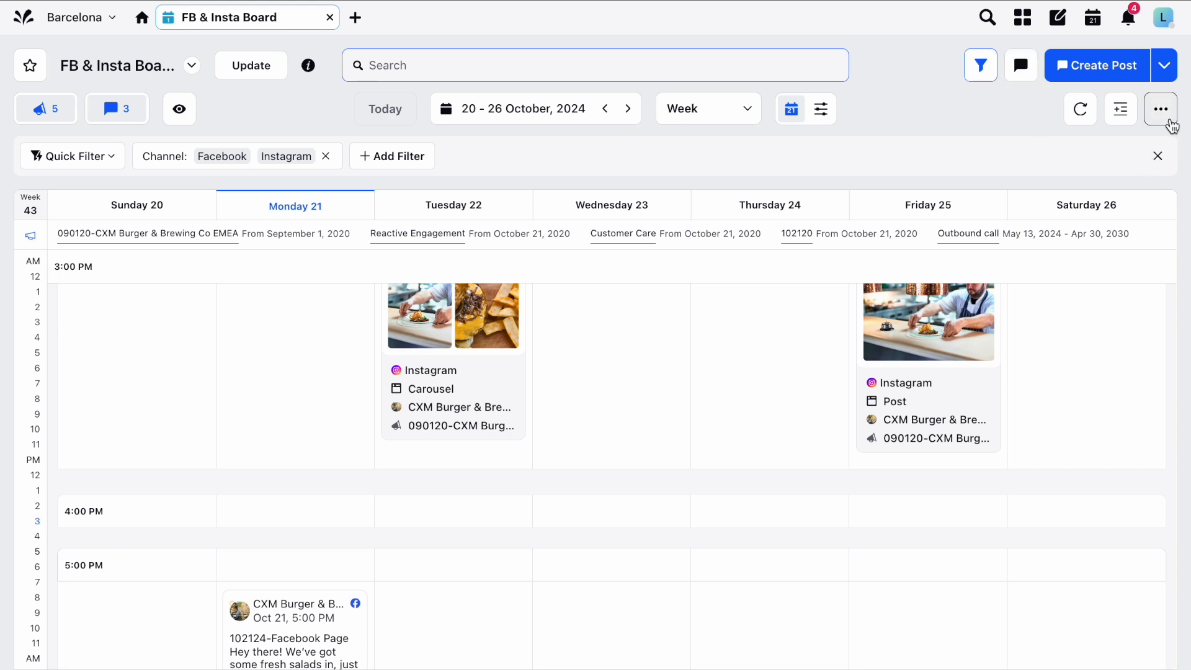
pyautogui.click(1161, 107)
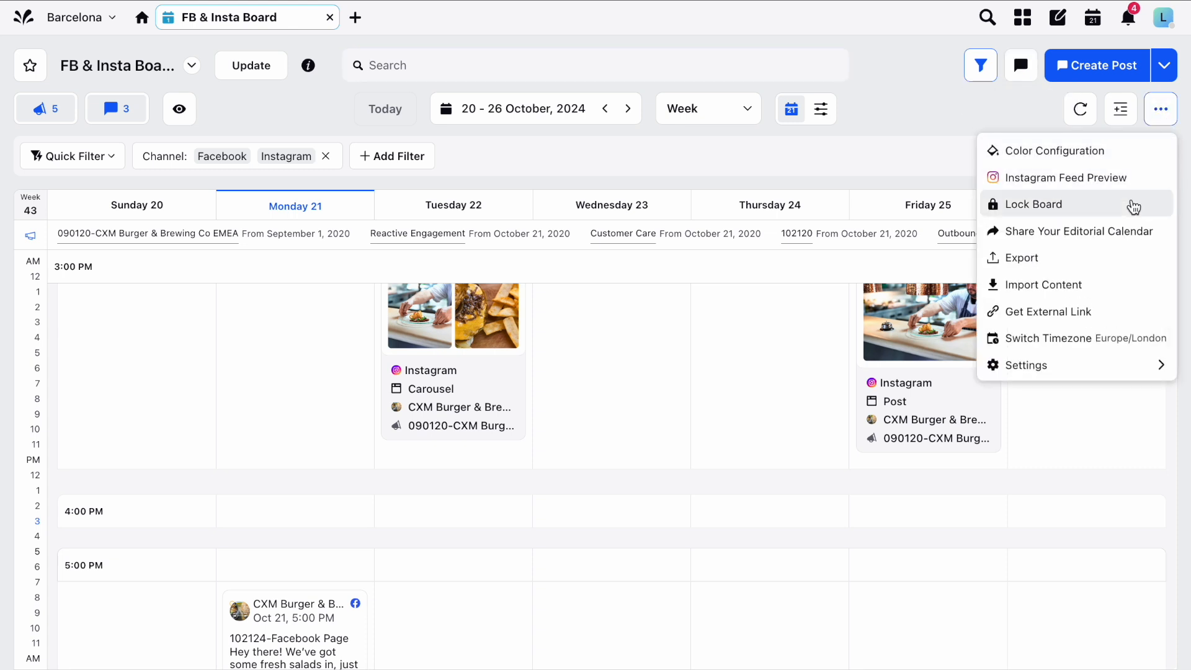
pyautogui.click(1022, 258)
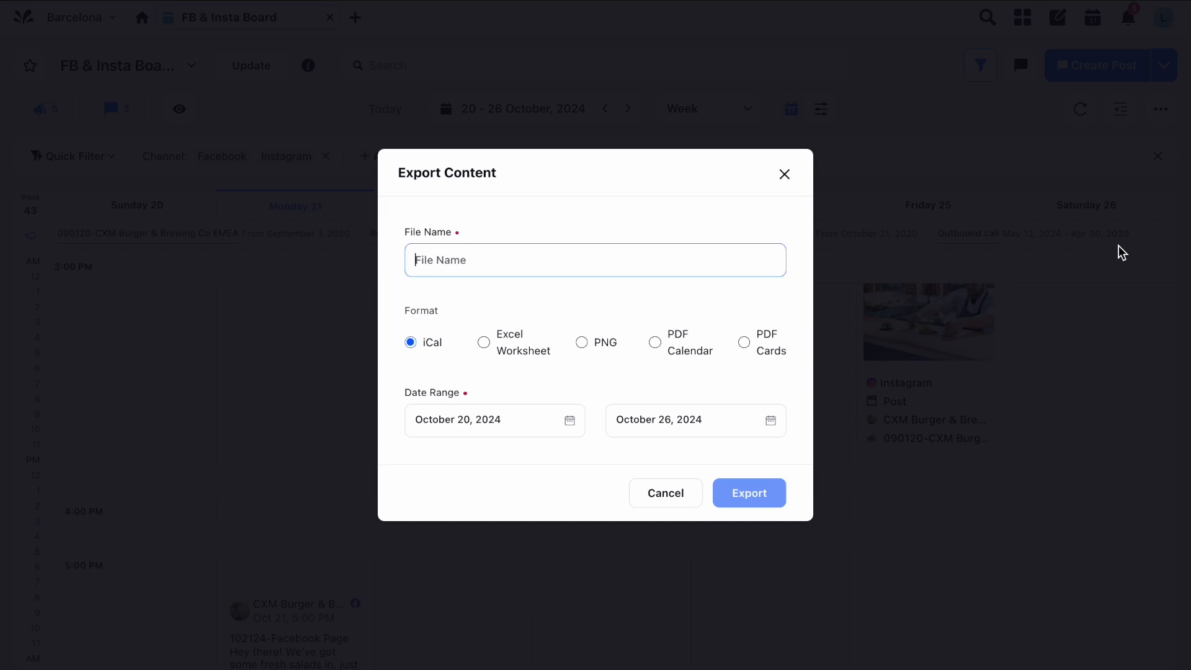
pyautogui.click(785, 174)
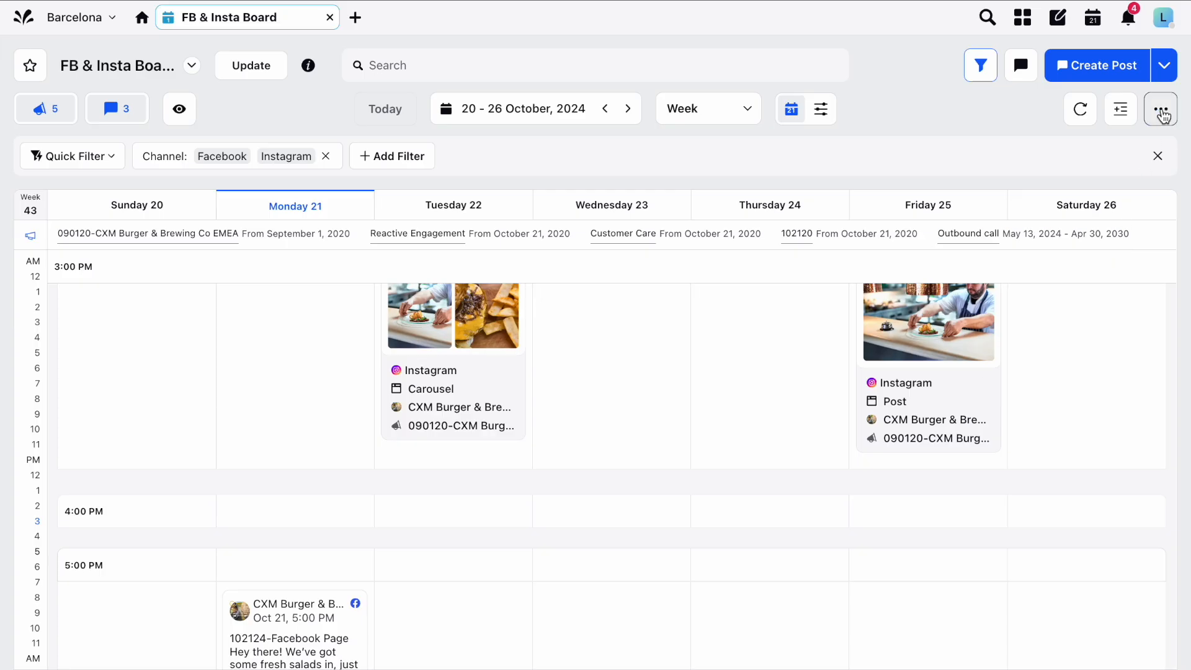
pyautogui.click(1162, 109)
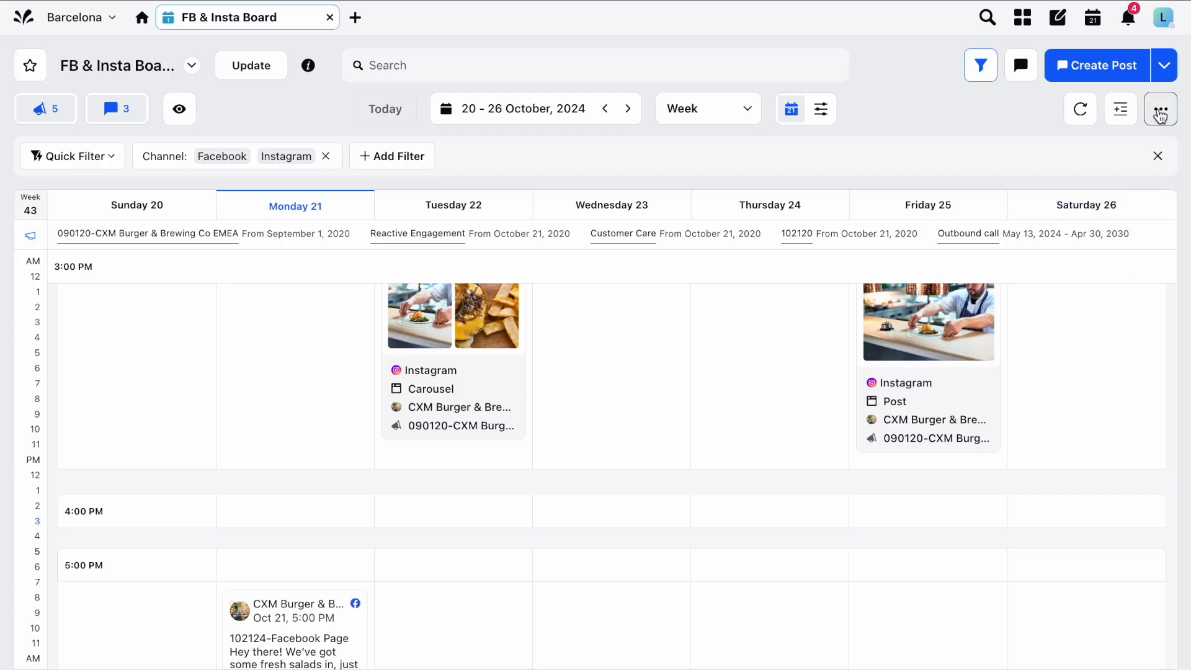
pyautogui.click(1160, 108)
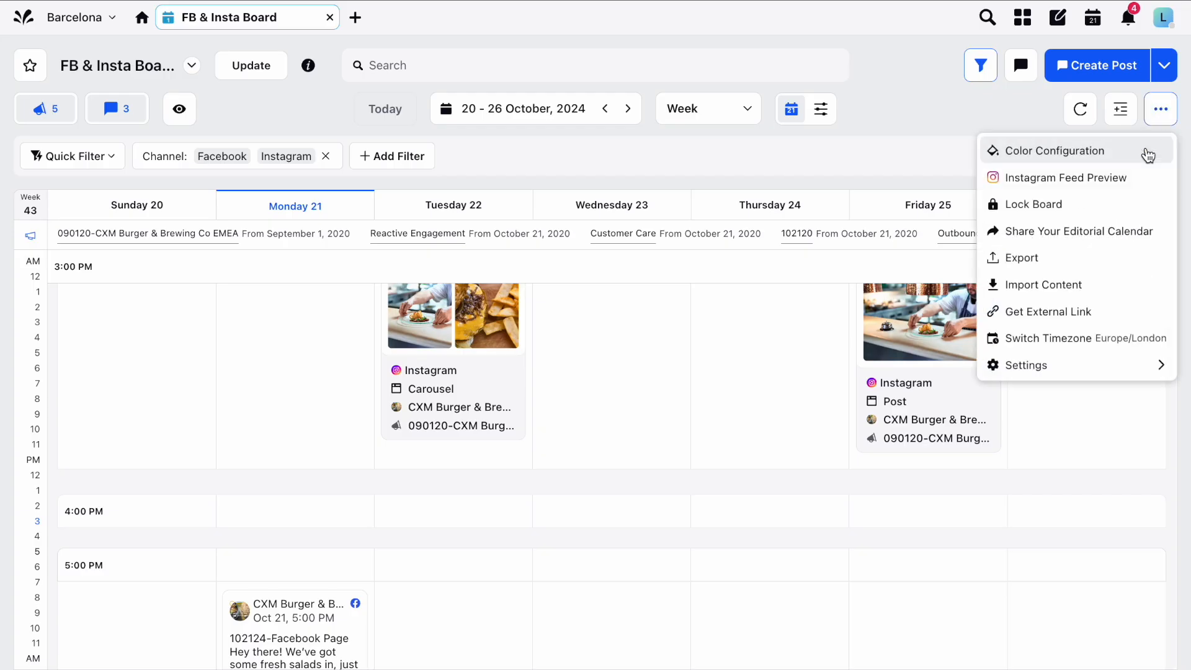
pyautogui.click(1025, 365)
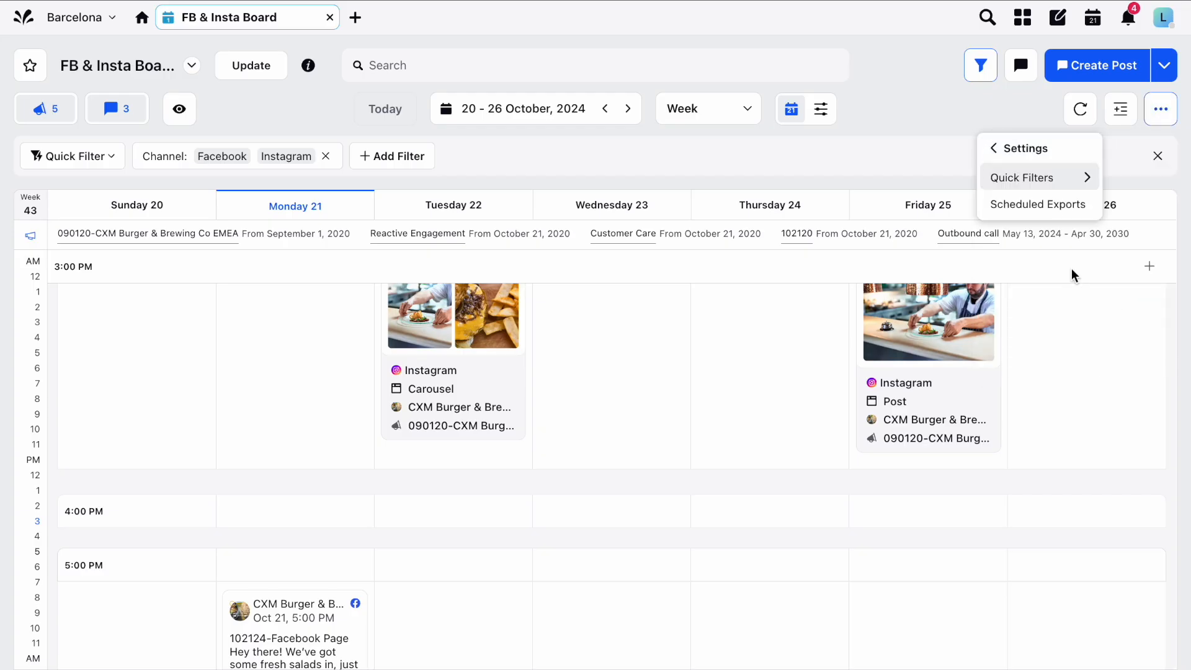
pyautogui.moveTo(1039, 204)
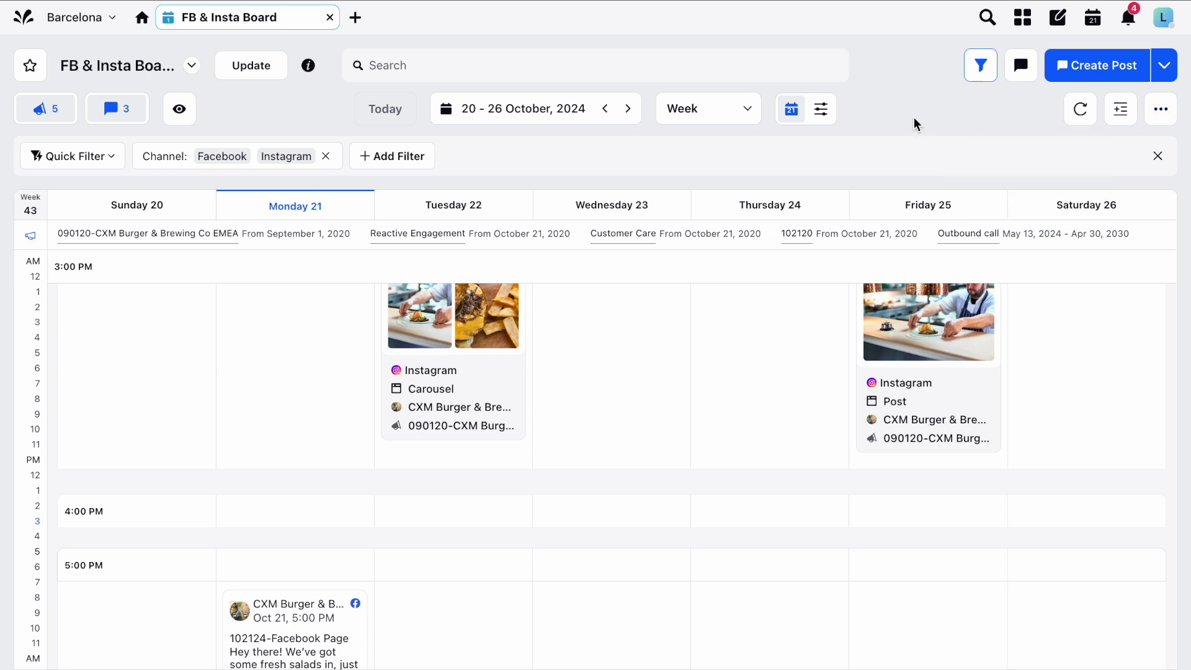
pyautogui.moveTo(821, 109)
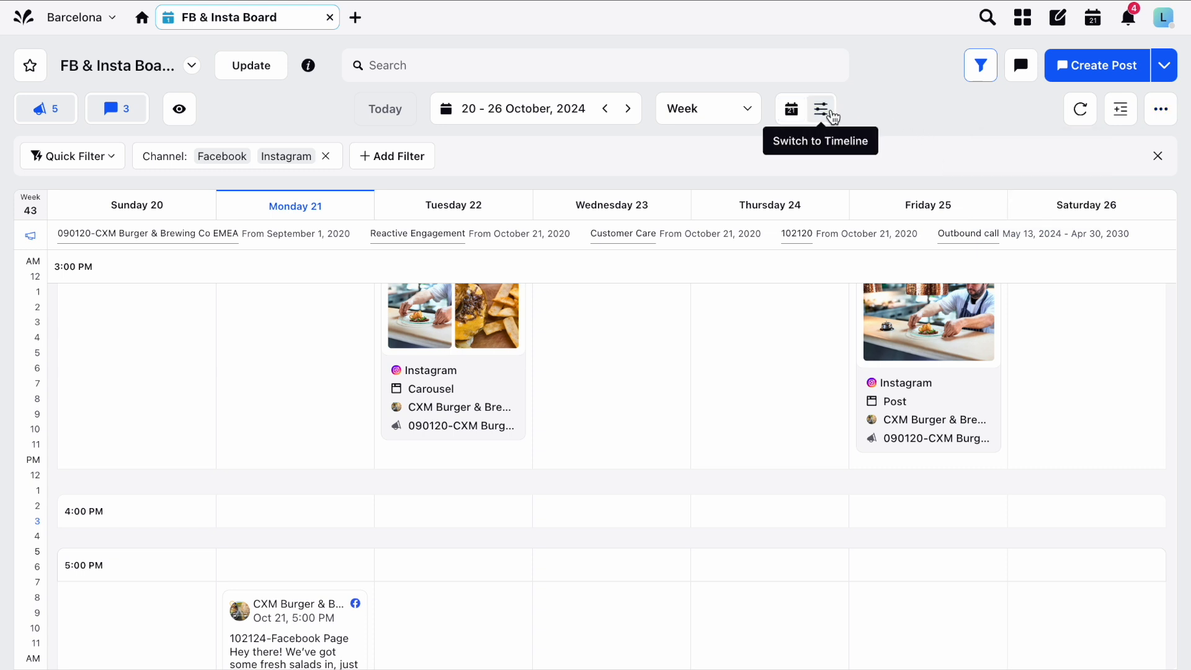
# - Switch the FB & Insta Board to timeline view for 20–26 October
pyautogui.click(821, 109)
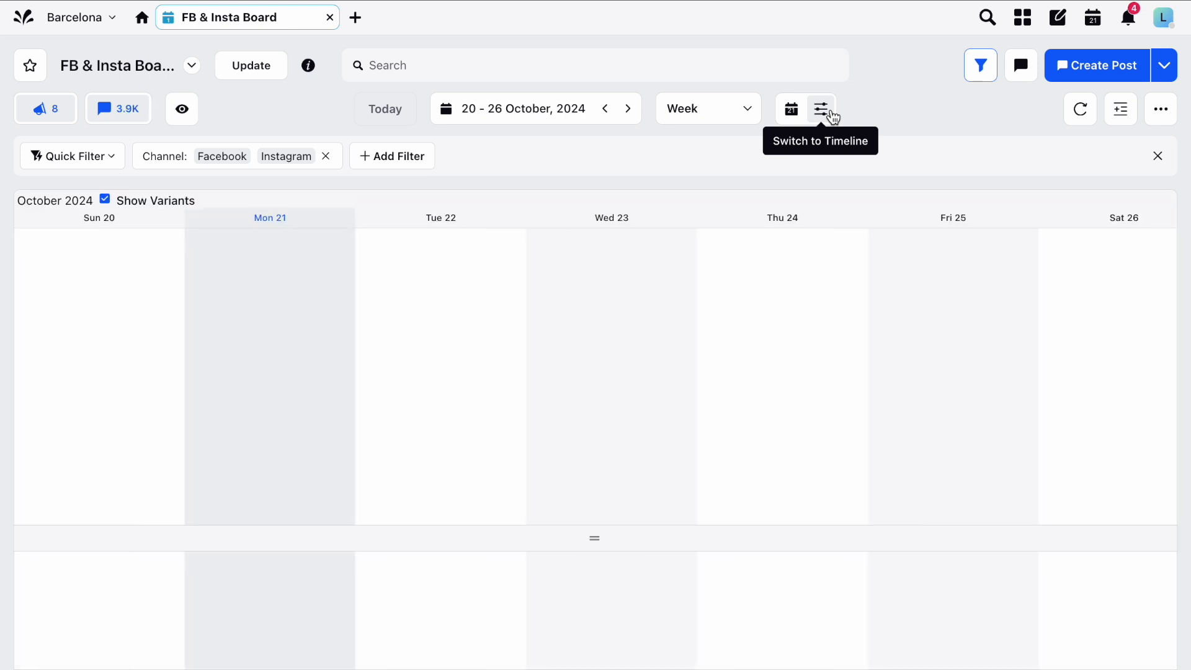
pyautogui.click(820, 108)
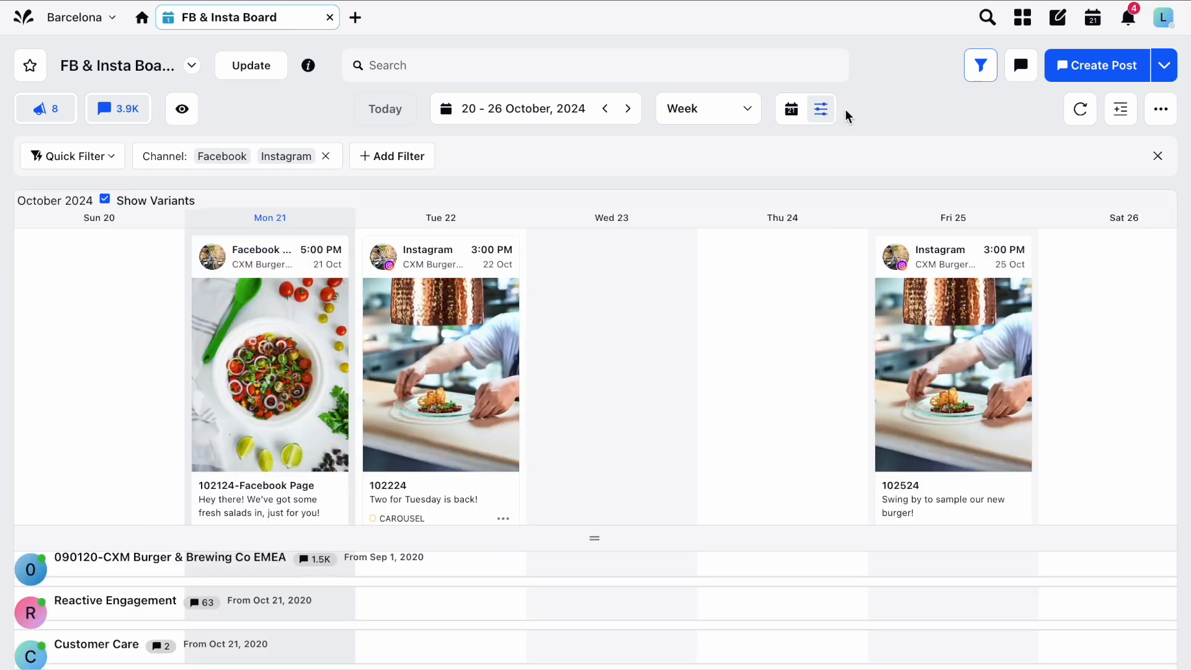